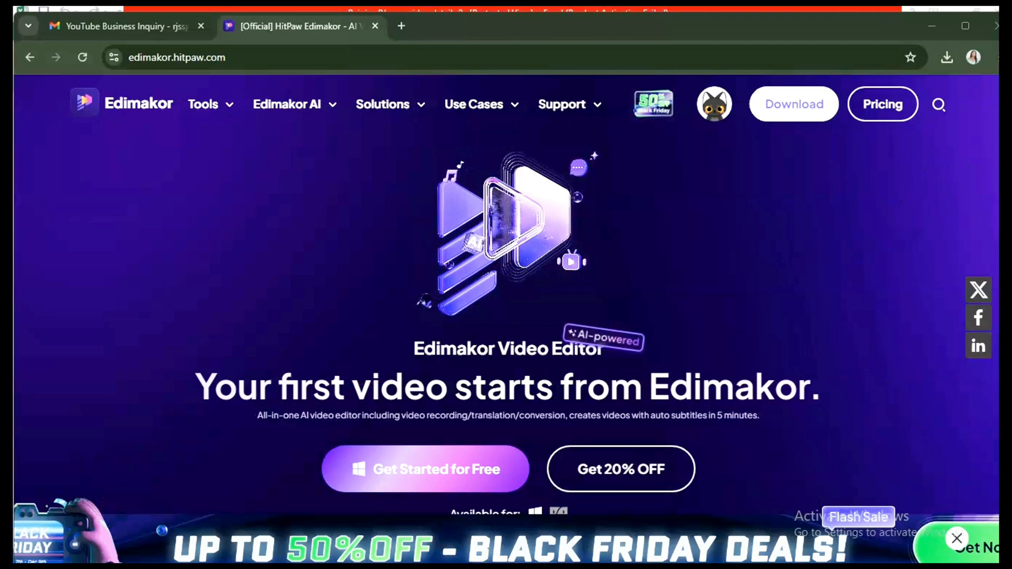
Scroll the Edimakor homepage down to the 'Easy Video Creation Powered by Edimakor AI' feature row
scroll(down, 3)
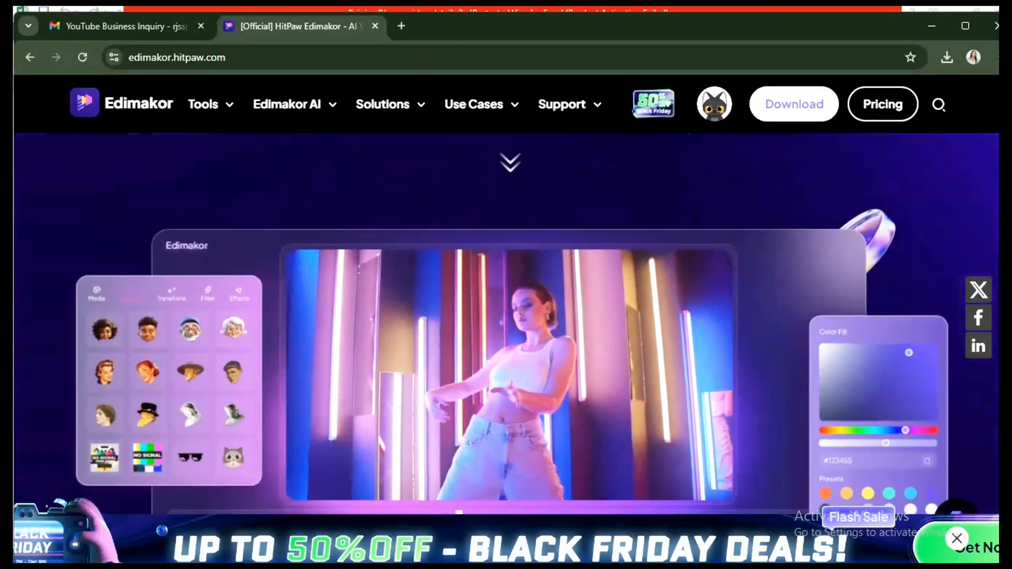
scroll(down, 3)
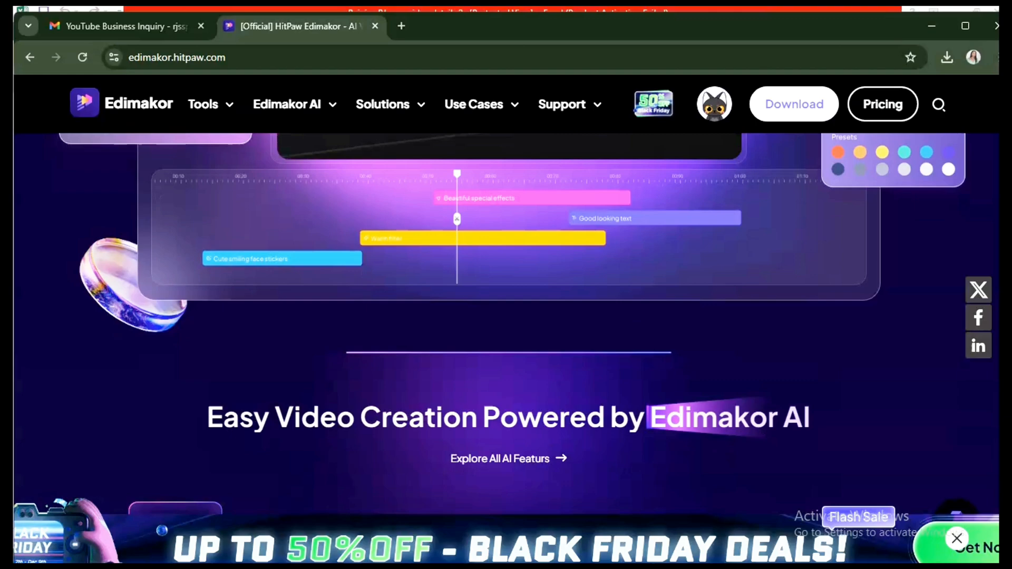
scroll(down, 3)
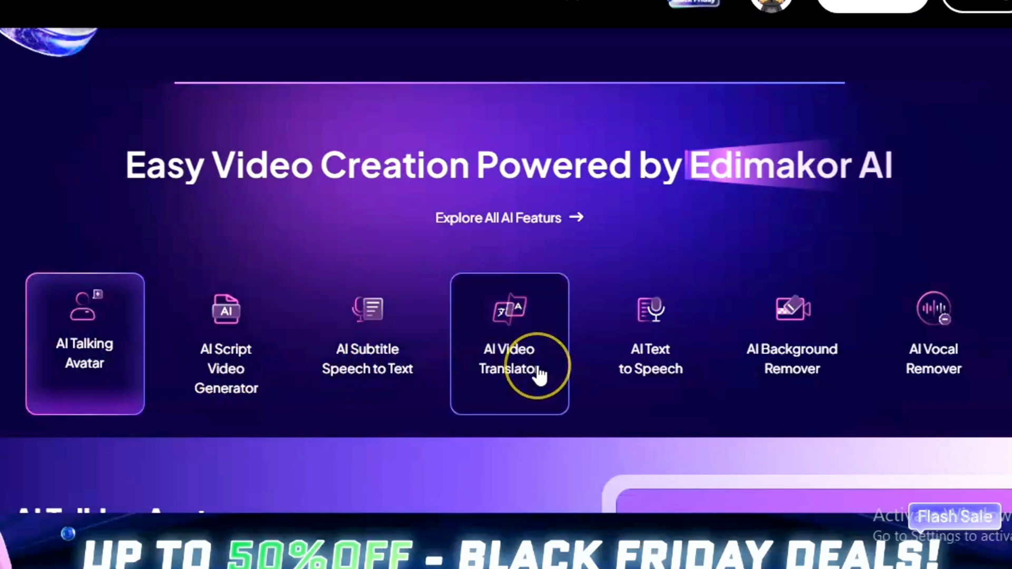
mouse_move(651, 362)
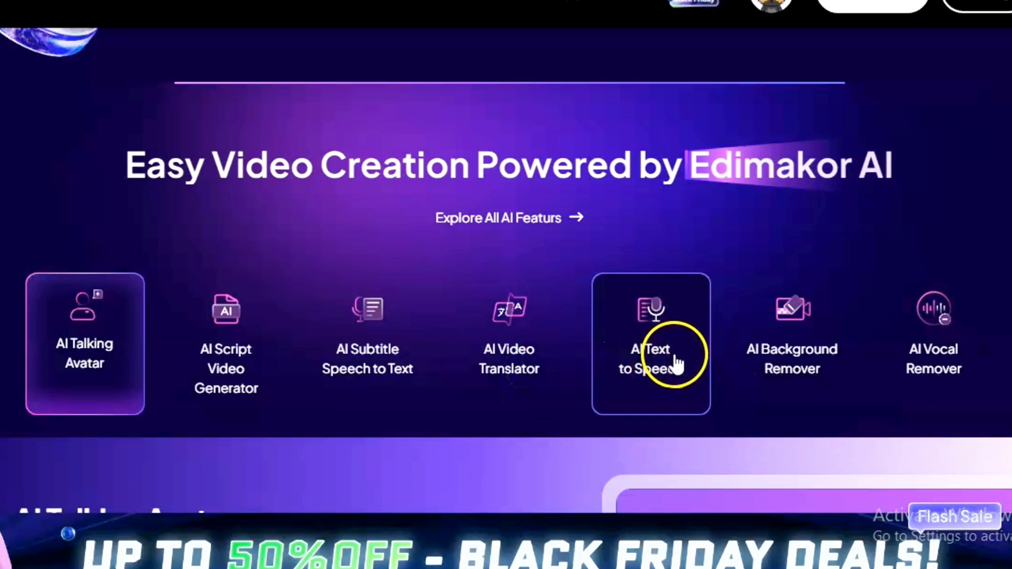
mouse_move(792, 362)
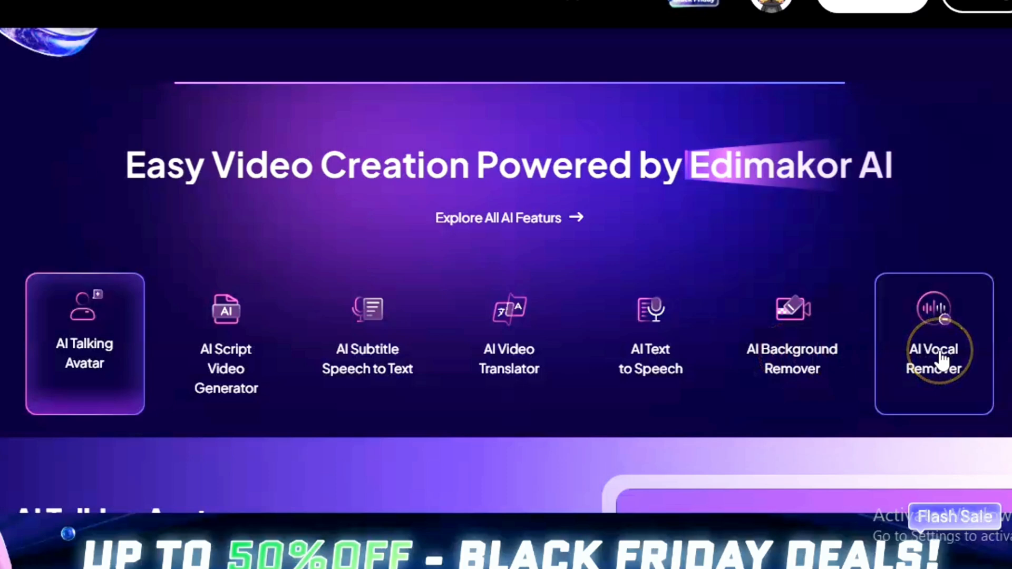
mouse_move(792, 371)
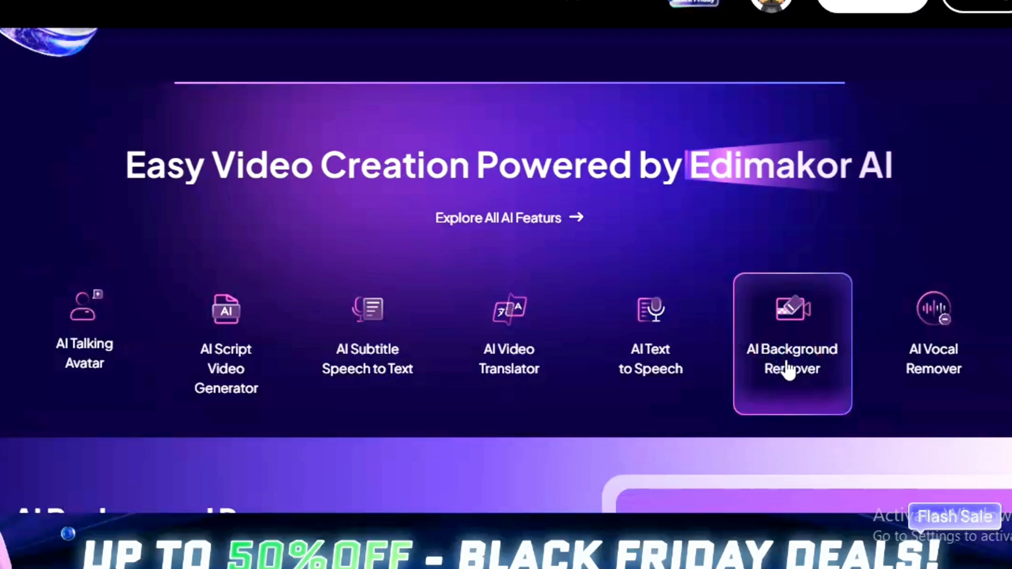
Go to the AI Video Background Remover page and start the free Windows download
click(792, 359)
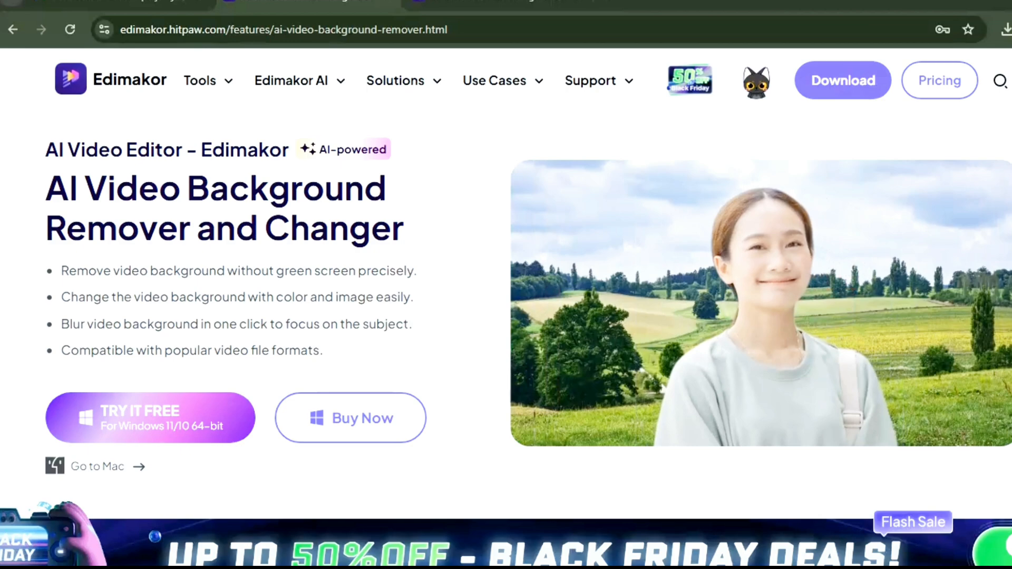
scroll(down, 3)
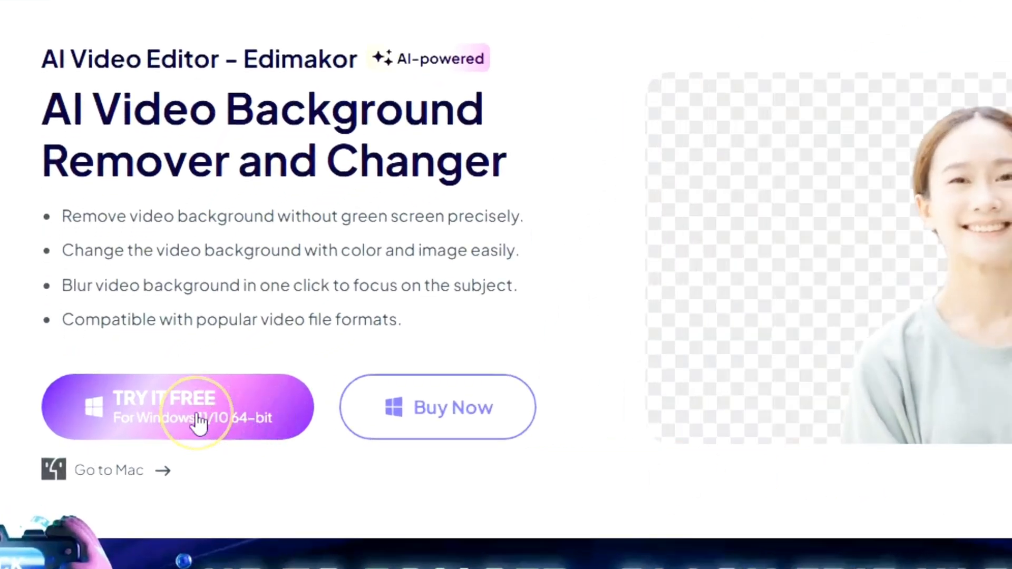
mouse_move(119, 481)
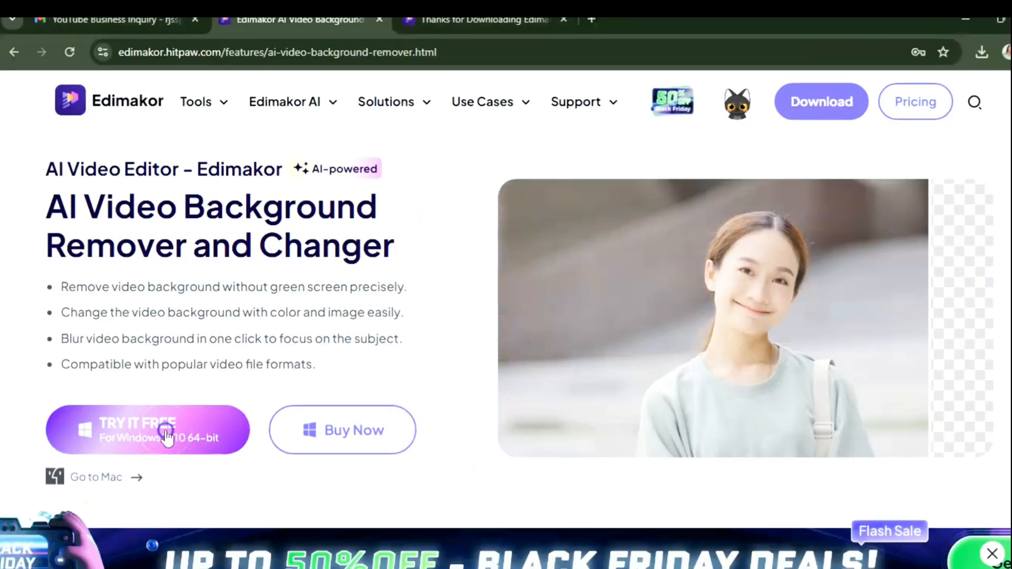
click(147, 429)
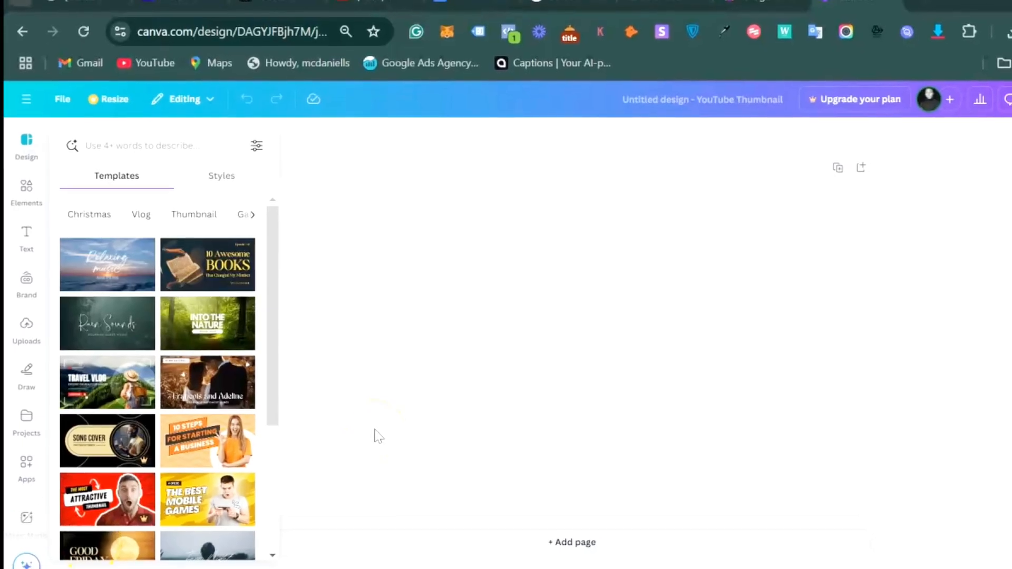
Search Canva Elements for 'cozy living room' and filter the results to Photos
click(26, 194)
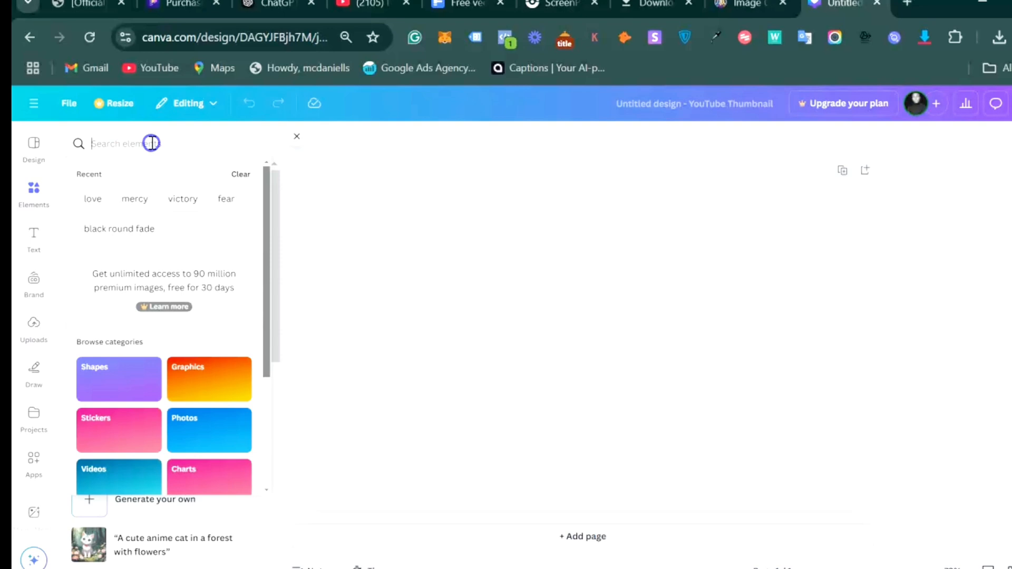
text(cozy living ro)
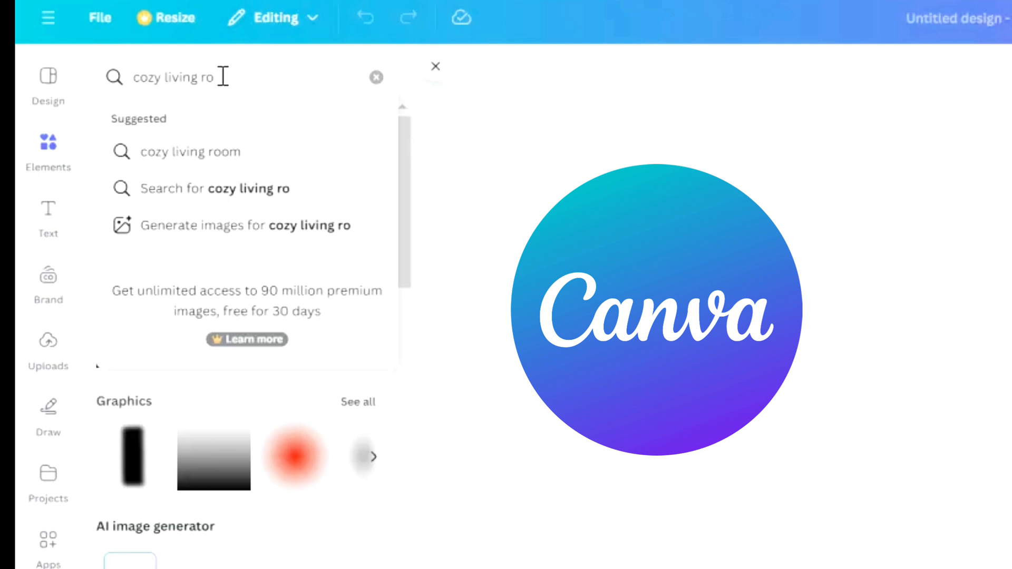
click(190, 150)
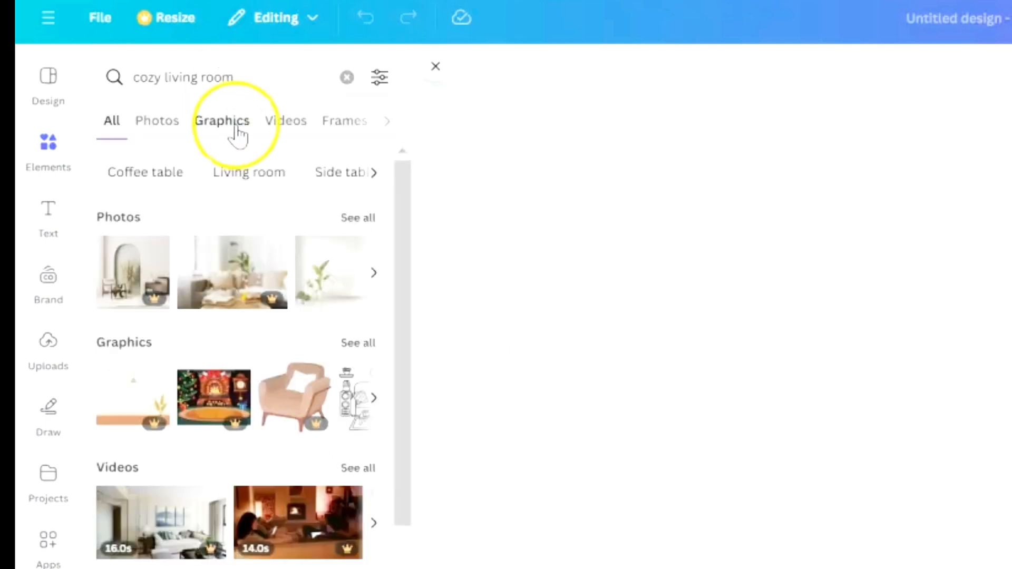
click(158, 120)
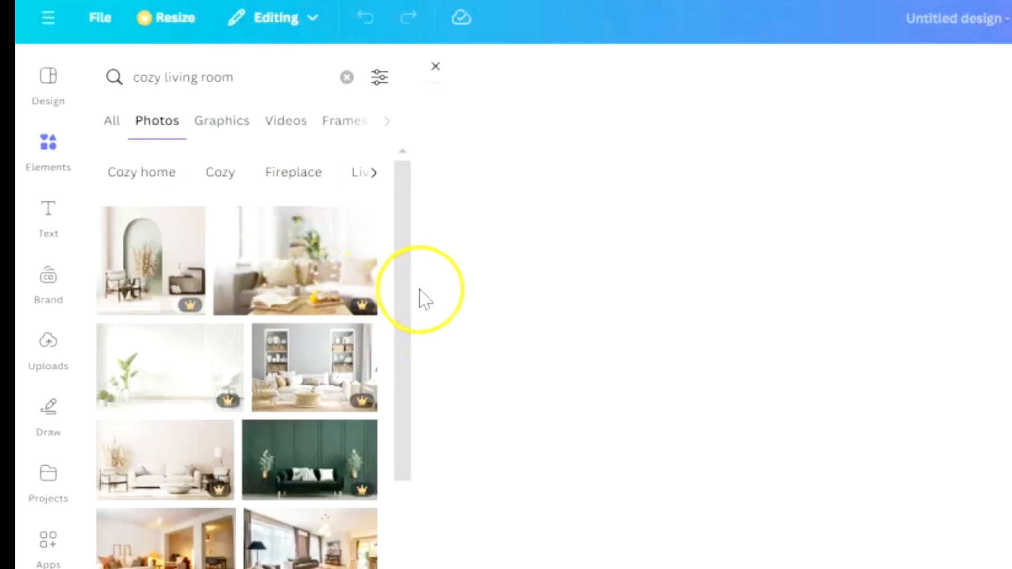
scroll(down, 3)
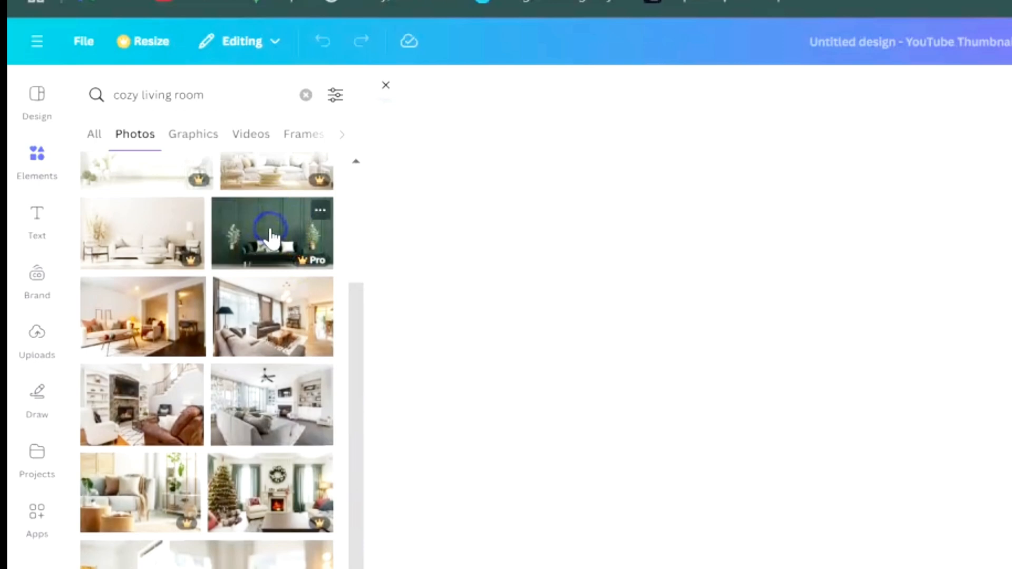
Add the green-sofa photo, delete it as watermarked, and place the grey-sofa living room photo instead
click(272, 233)
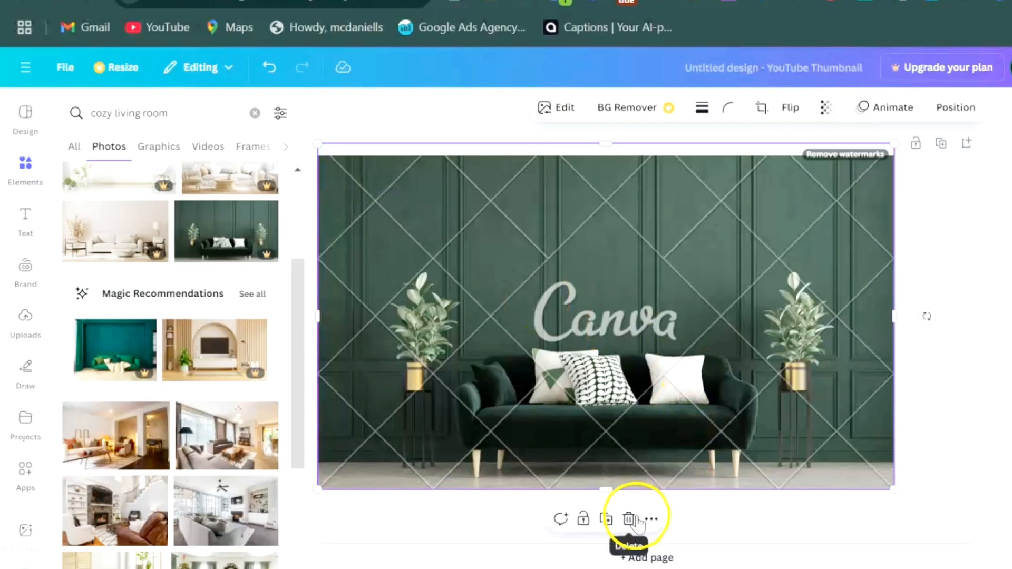
click(626, 519)
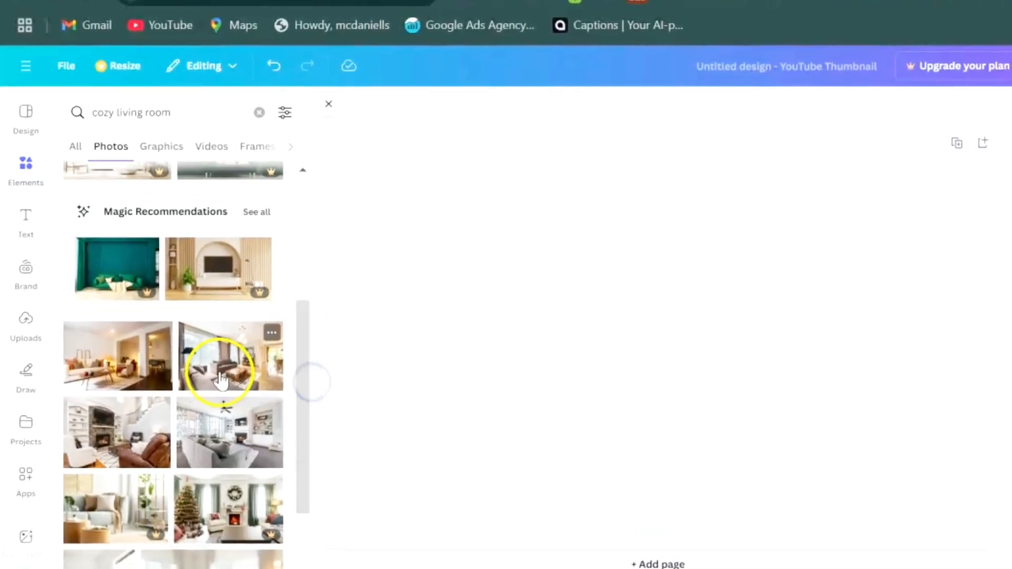
click(219, 359)
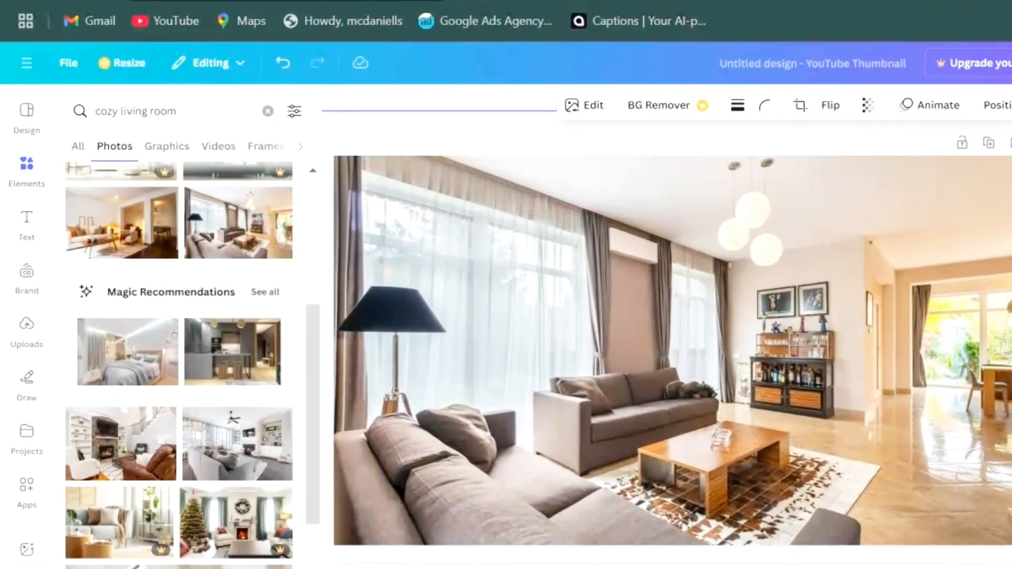
Apply the Blur effect to the whole living room photo at intensity 25
click(875, 467)
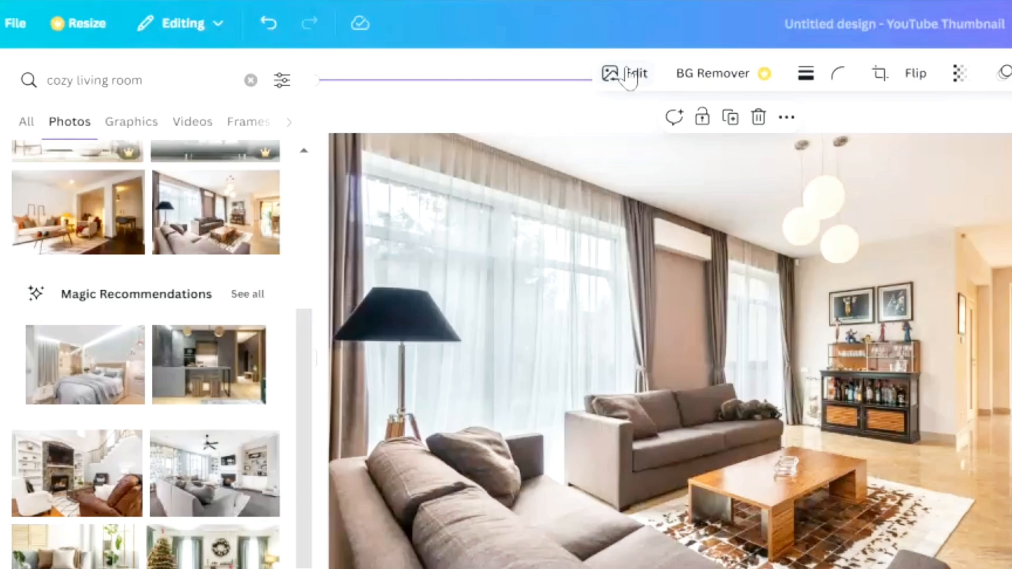
click(630, 73)
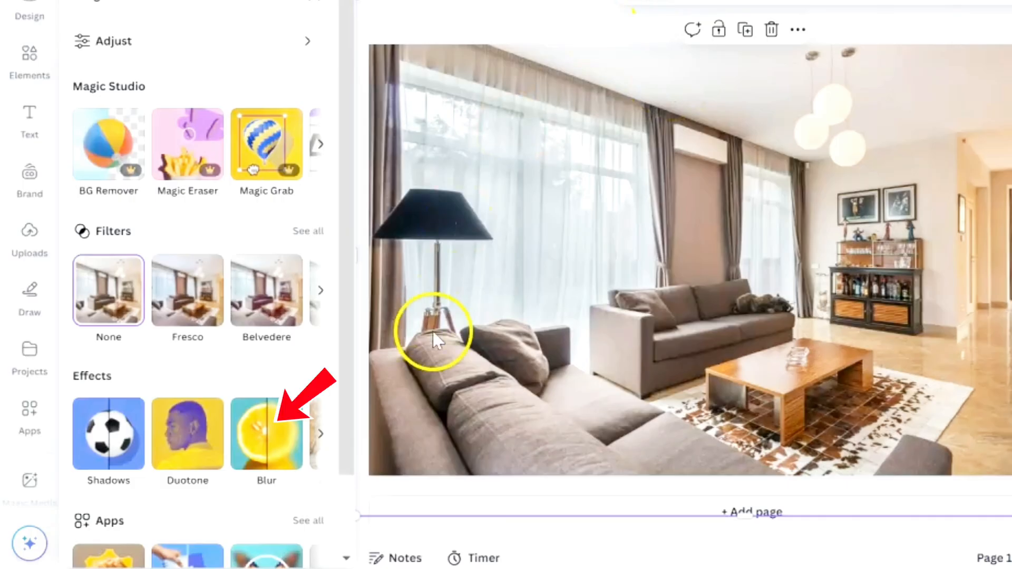
click(266, 433)
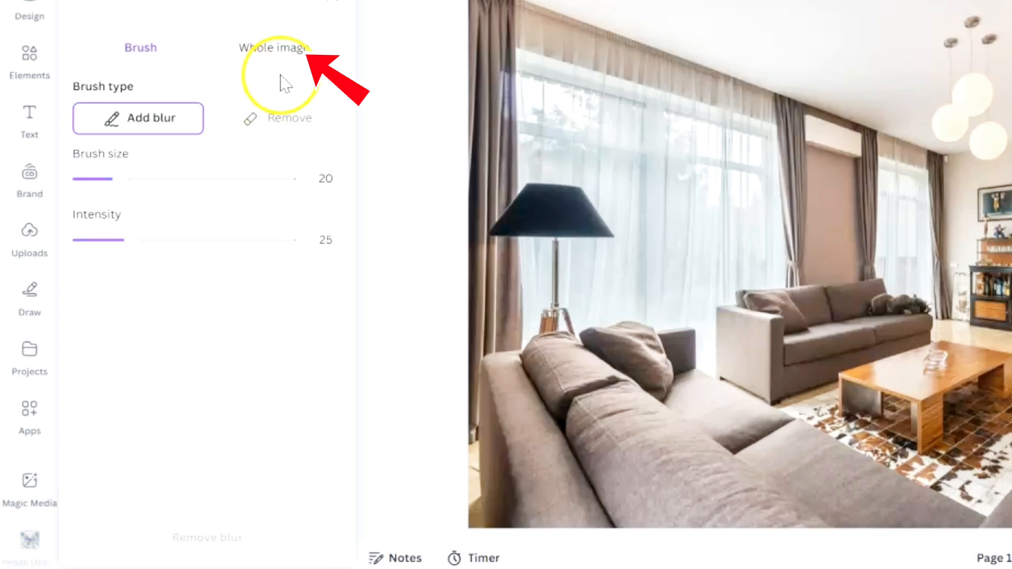
click(274, 47)
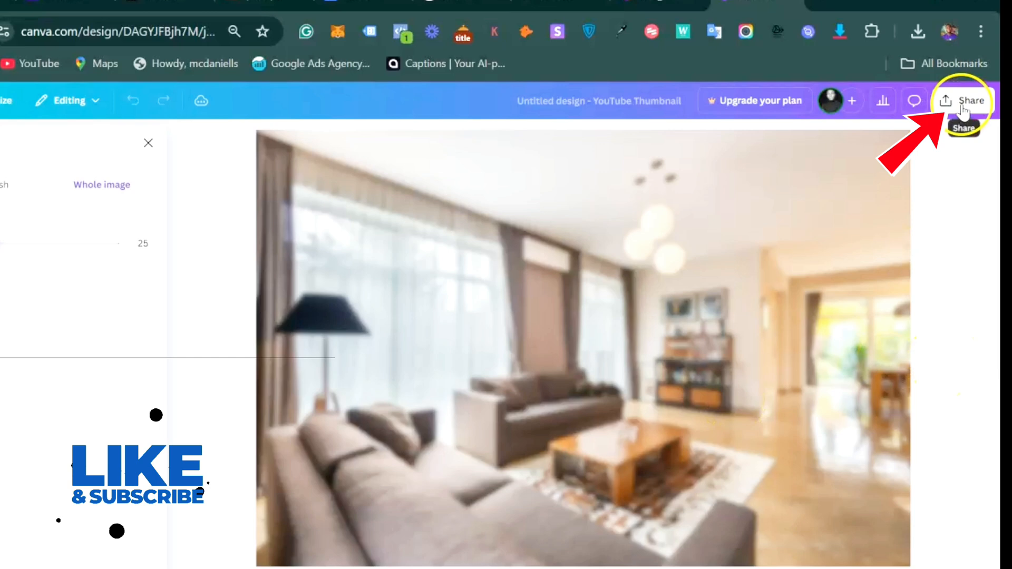
Download the blurred design from Canva as a PNG and switch to the HitPaw Edimakor window
click(964, 101)
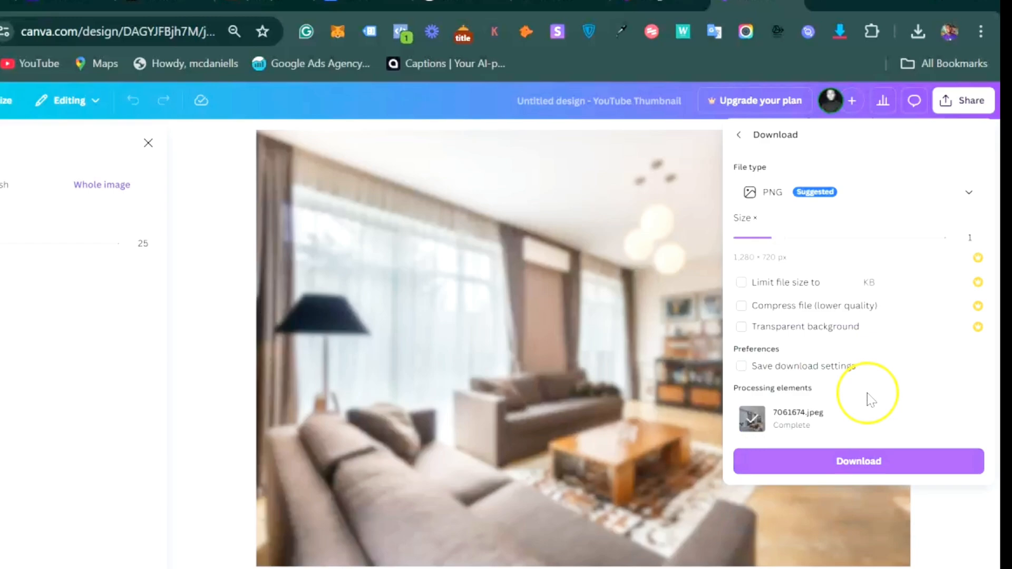
click(858, 460)
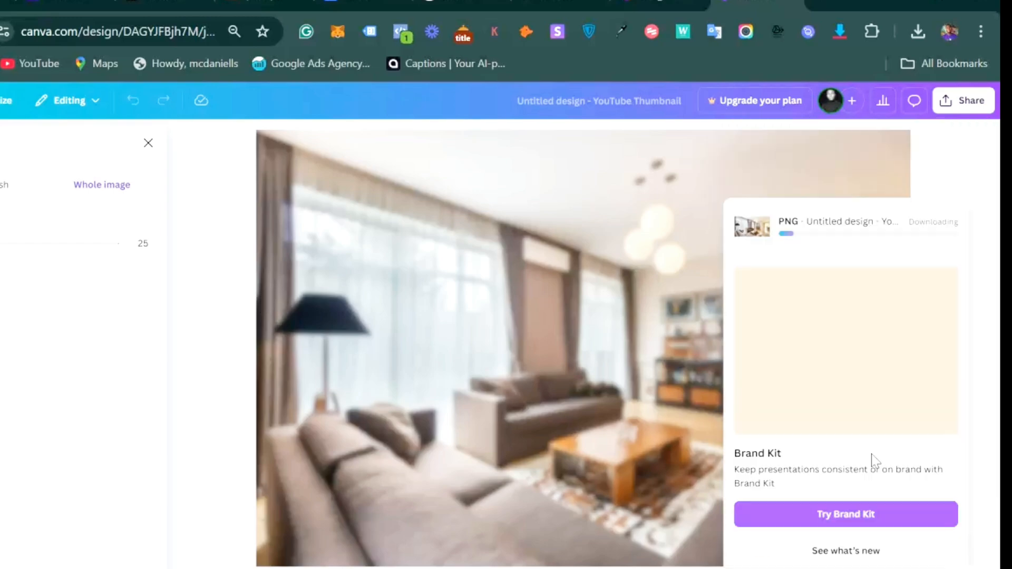
click(665, 8)
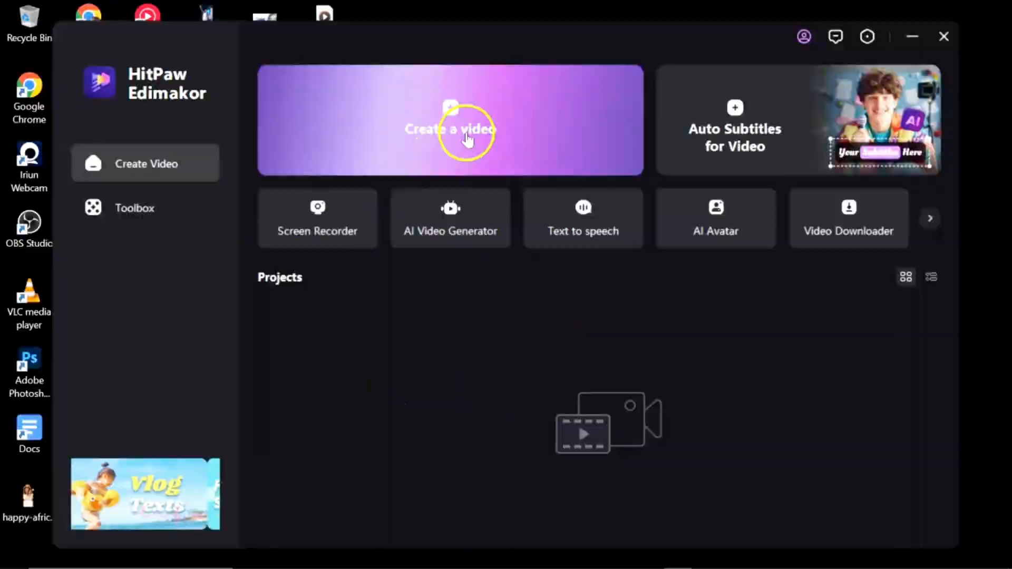
Start a new project and import Untitled design (1).png and the talking-head video
click(450, 120)
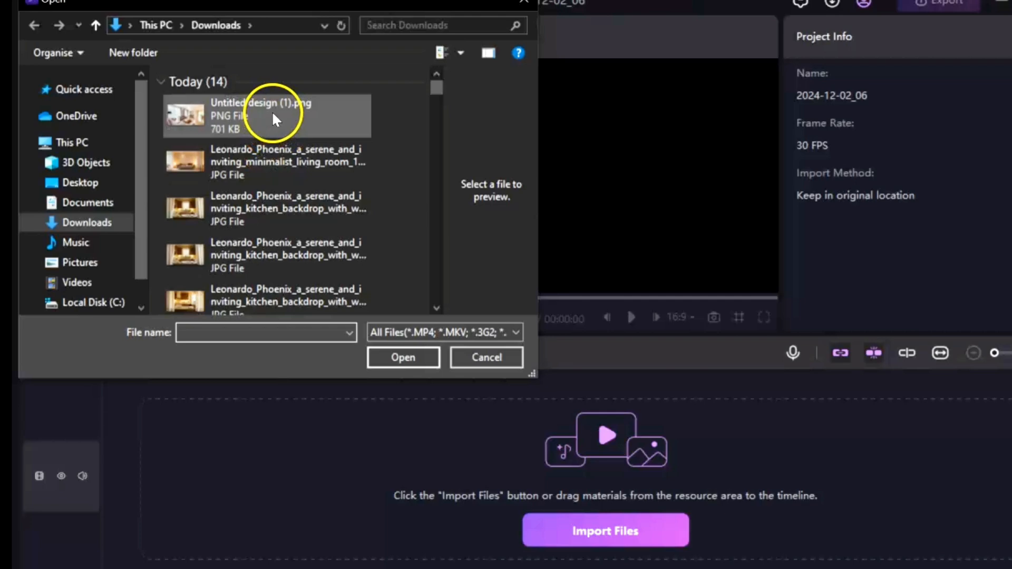
click(262, 115)
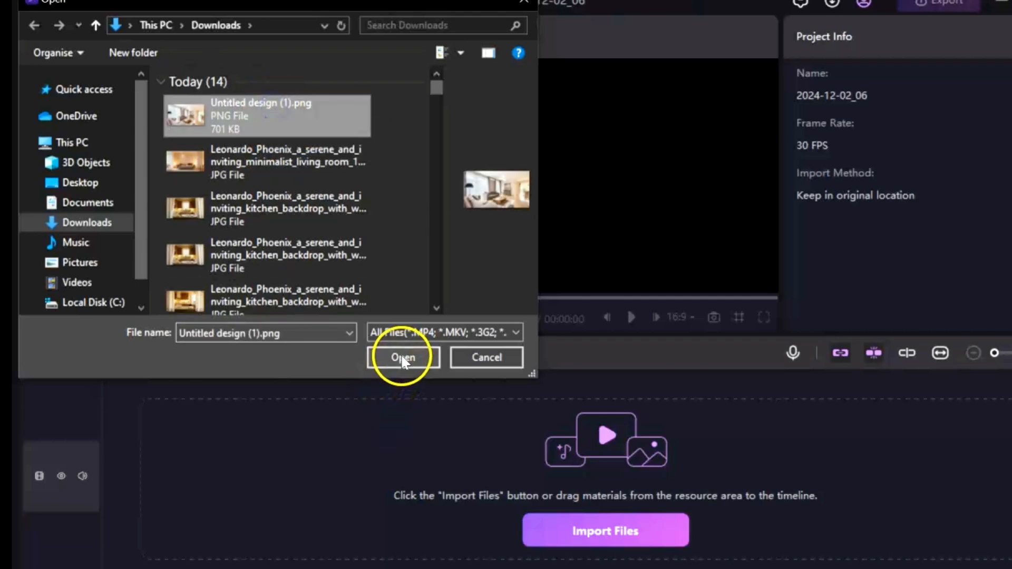
click(402, 357)
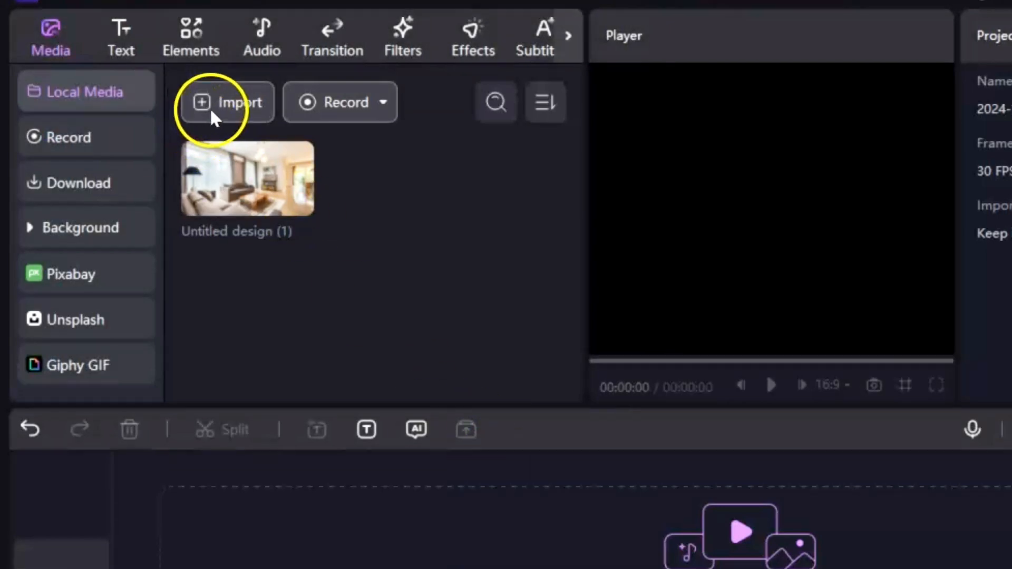
click(225, 102)
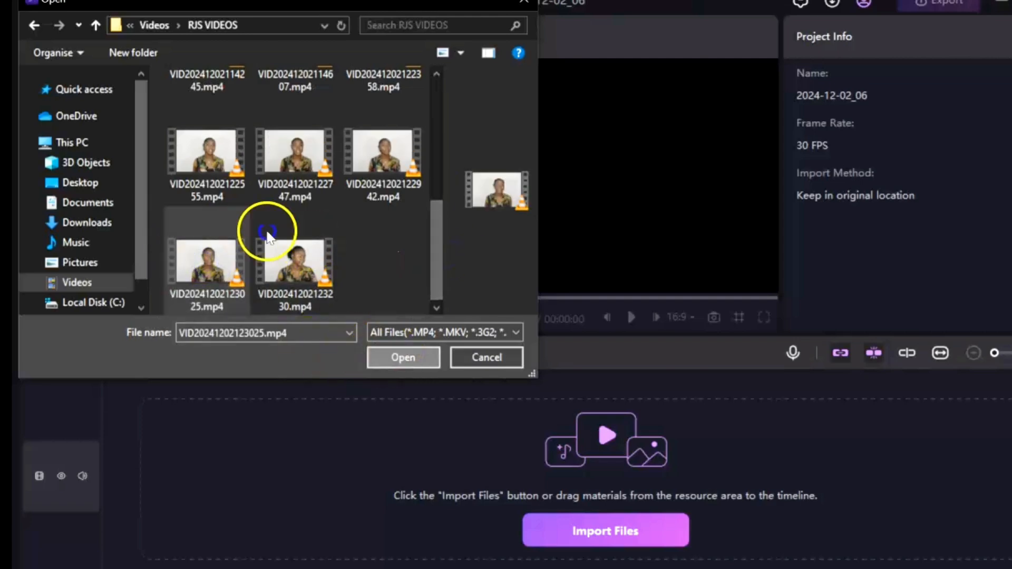
click(402, 358)
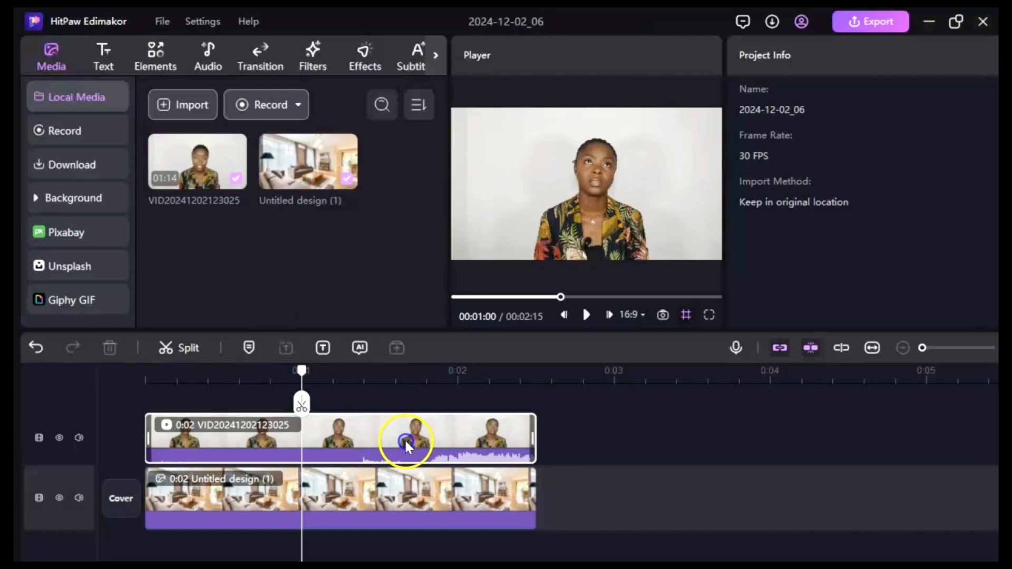
Turn on AI Remove Background for the video clip so the living room shows behind the presenter
click(407, 438)
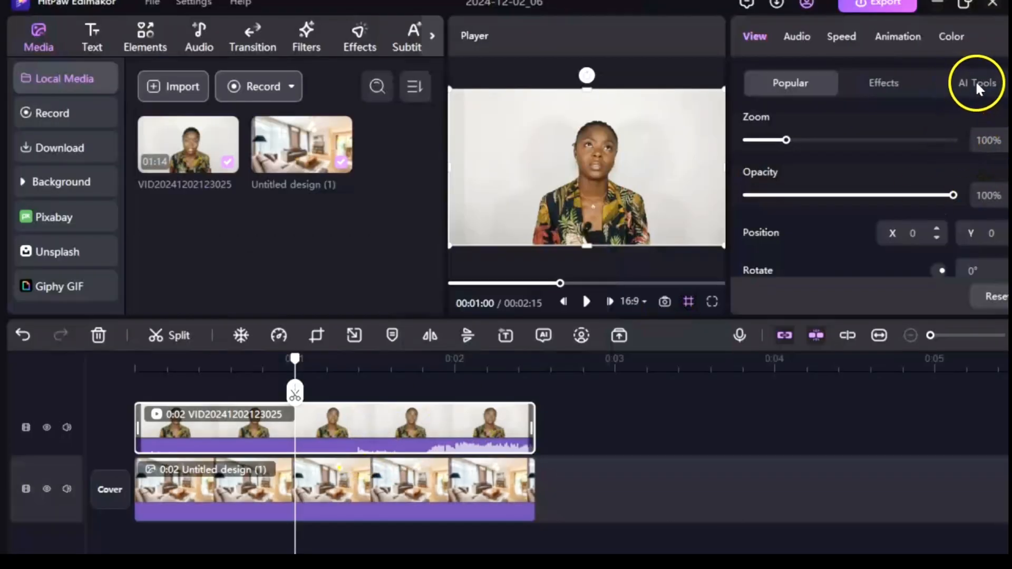
click(976, 82)
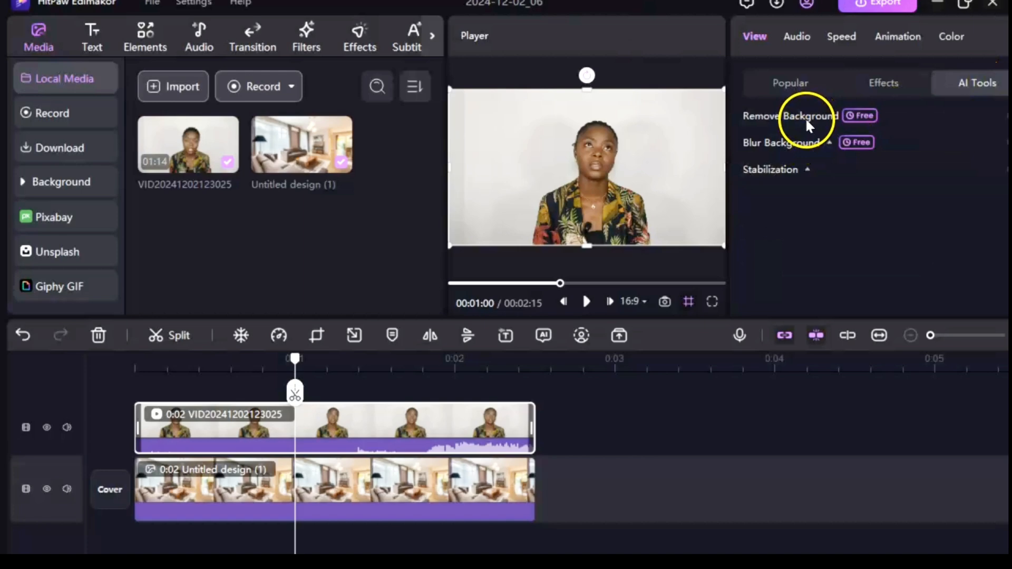
click(790, 116)
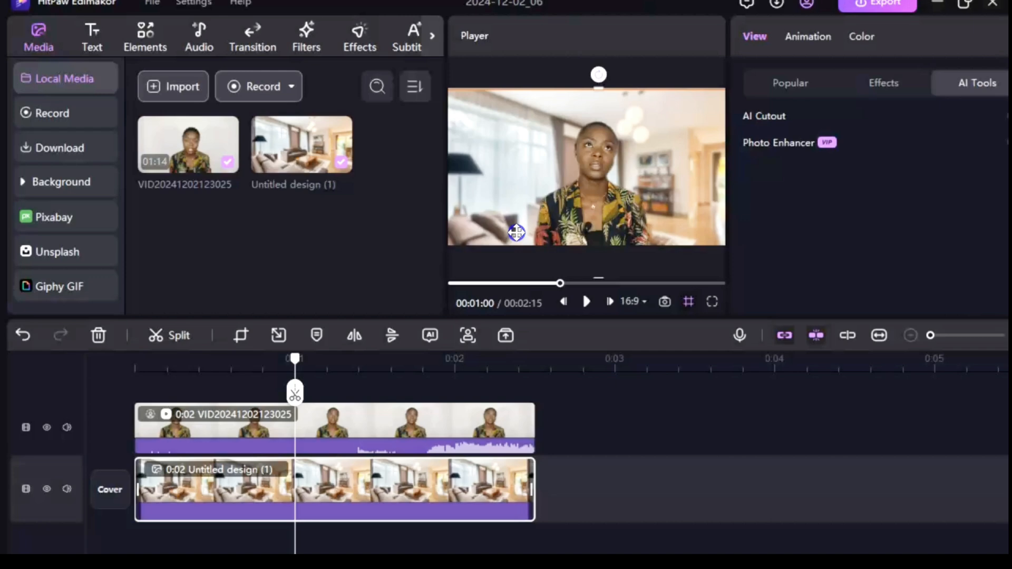
click(355, 426)
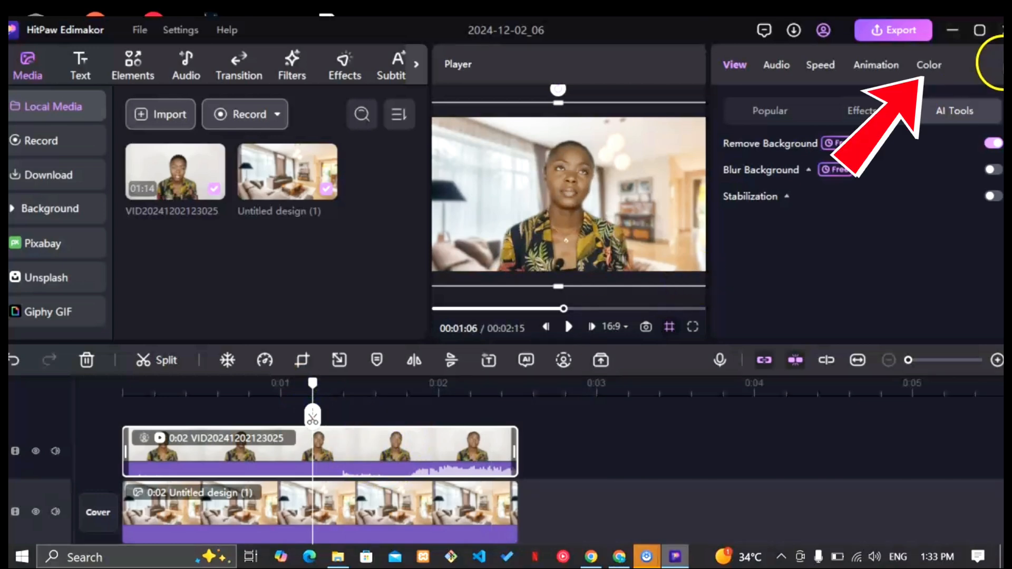
Raise the video clip's Brightness, Contrast, Saturation and Sharpen in the Color adjustments
click(929, 64)
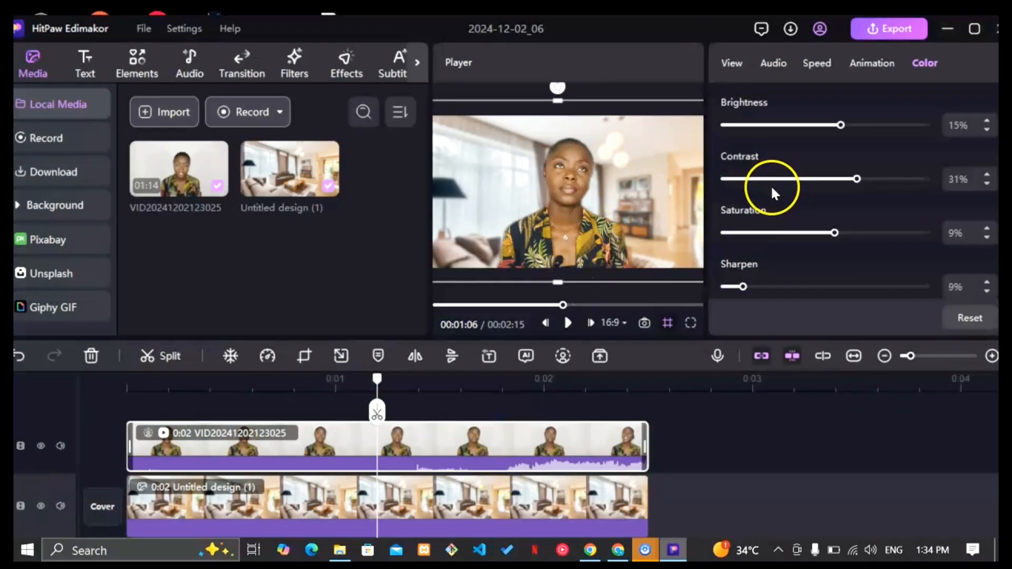
mouse_move(536, 500)
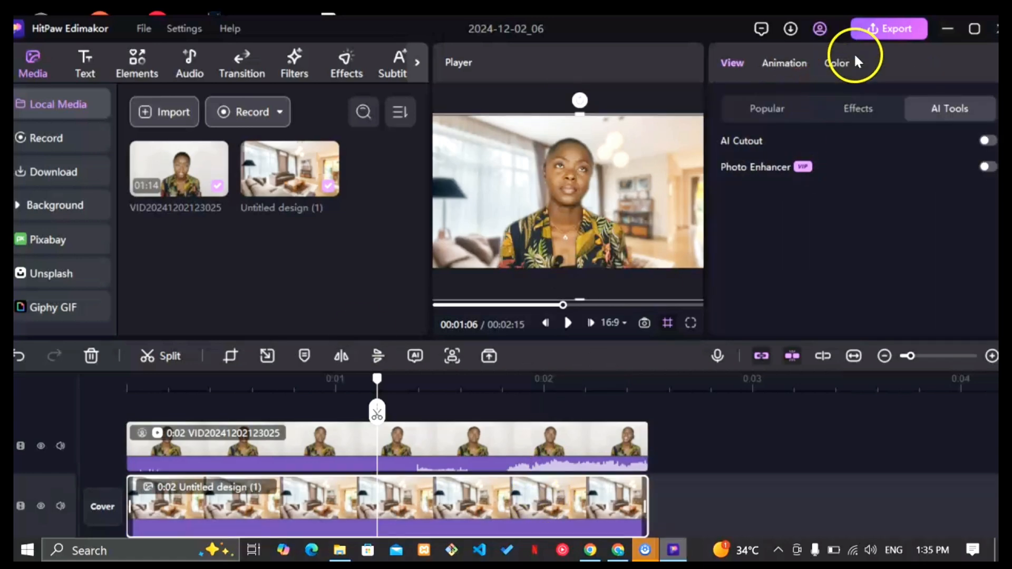
click(837, 62)
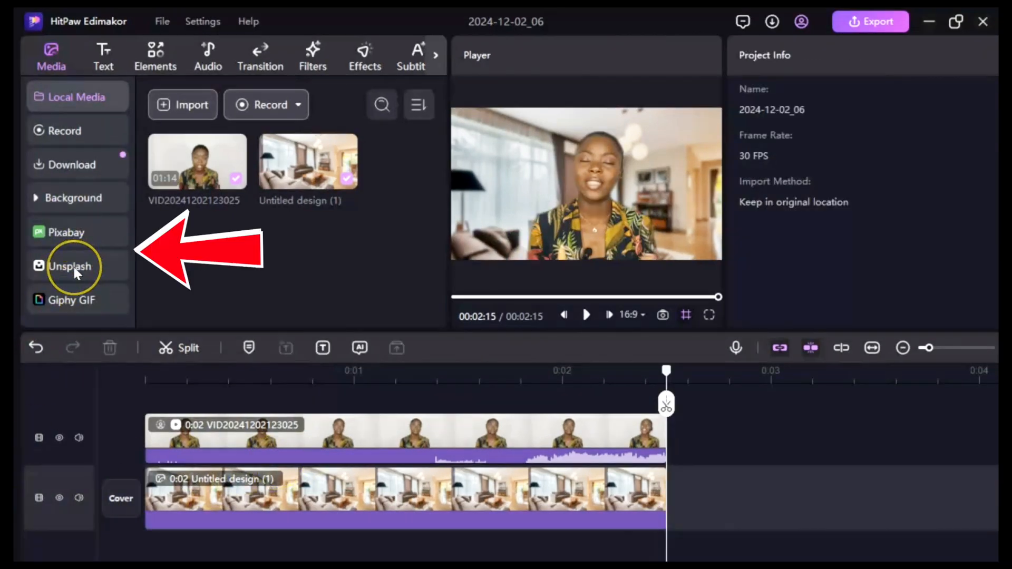
click(66, 232)
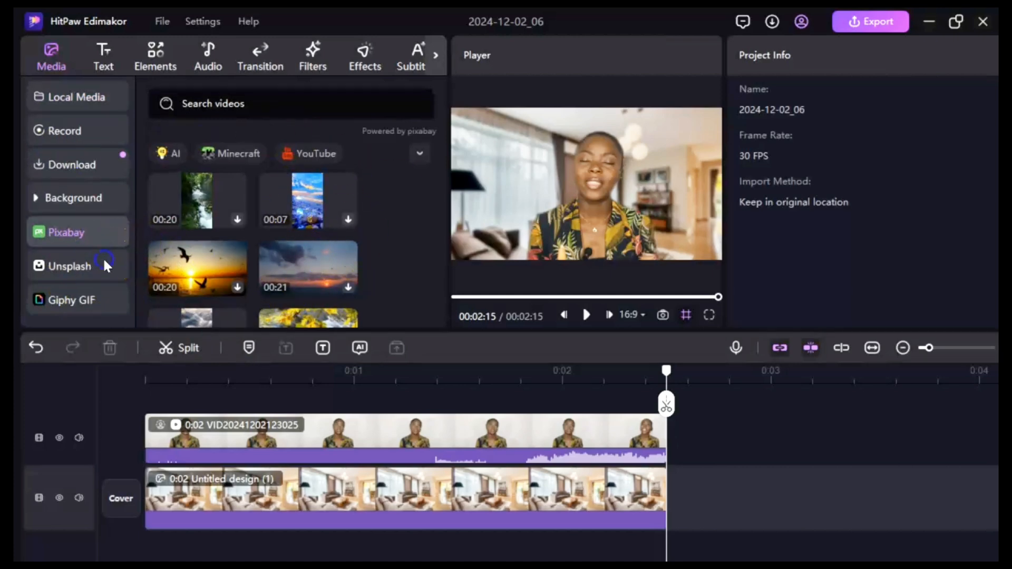
click(68, 266)
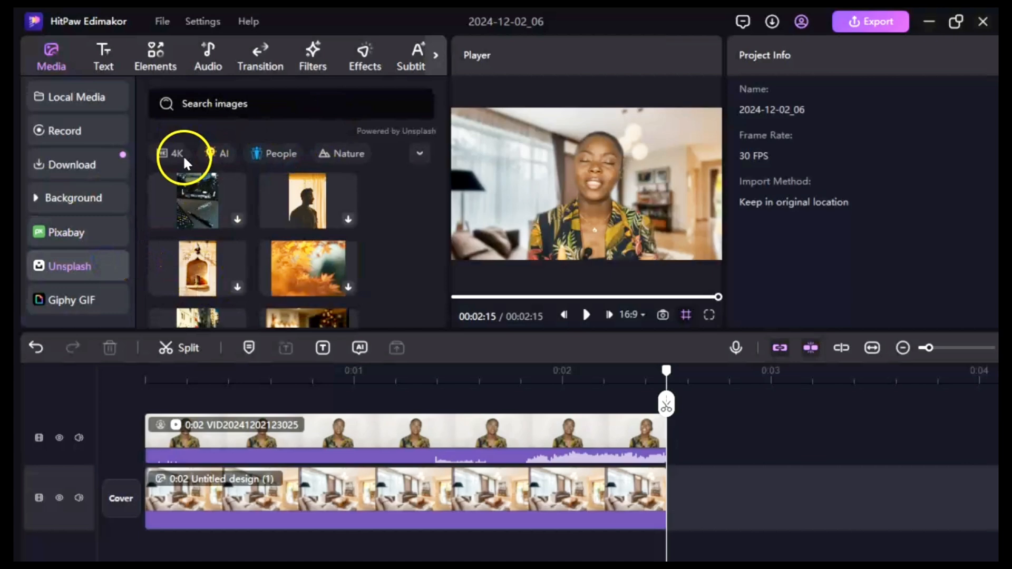
click(74, 197)
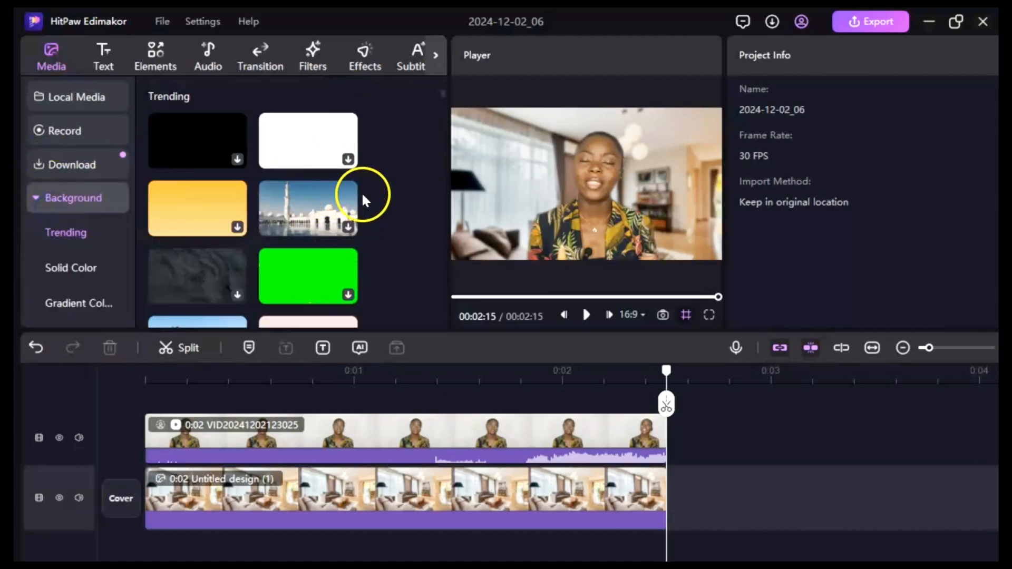
scroll(down, 3)
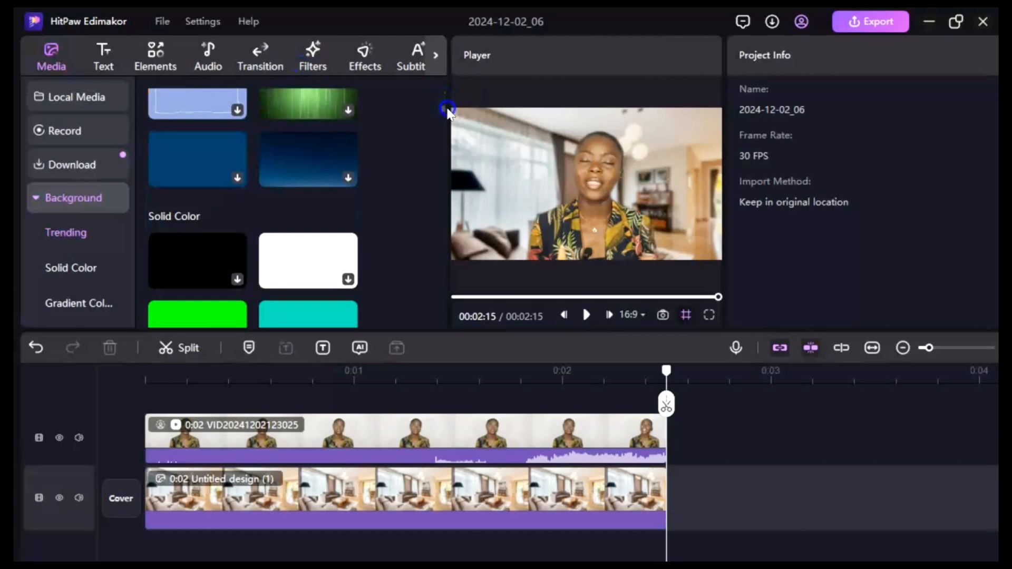
scroll(down, 3)
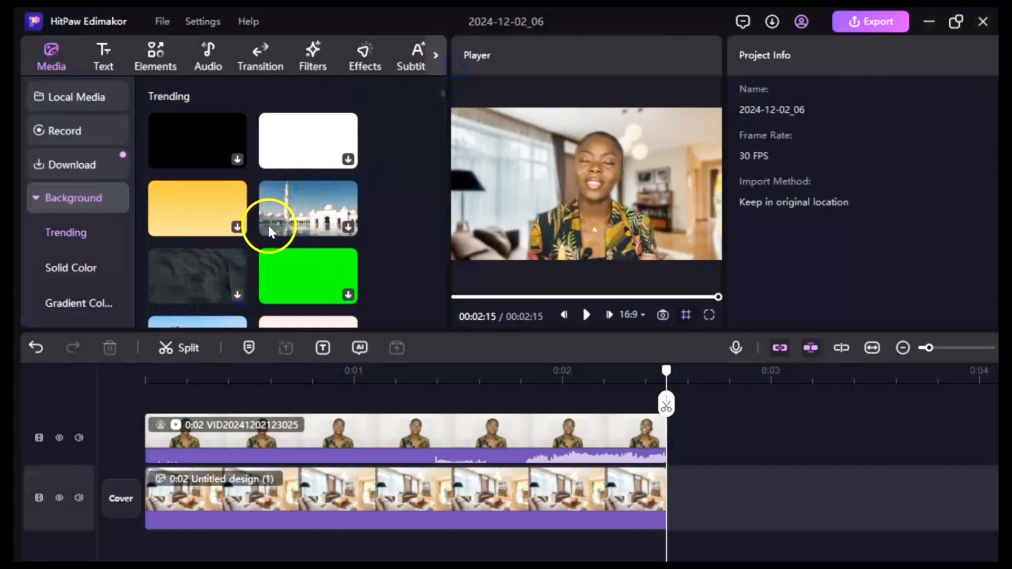
click(76, 97)
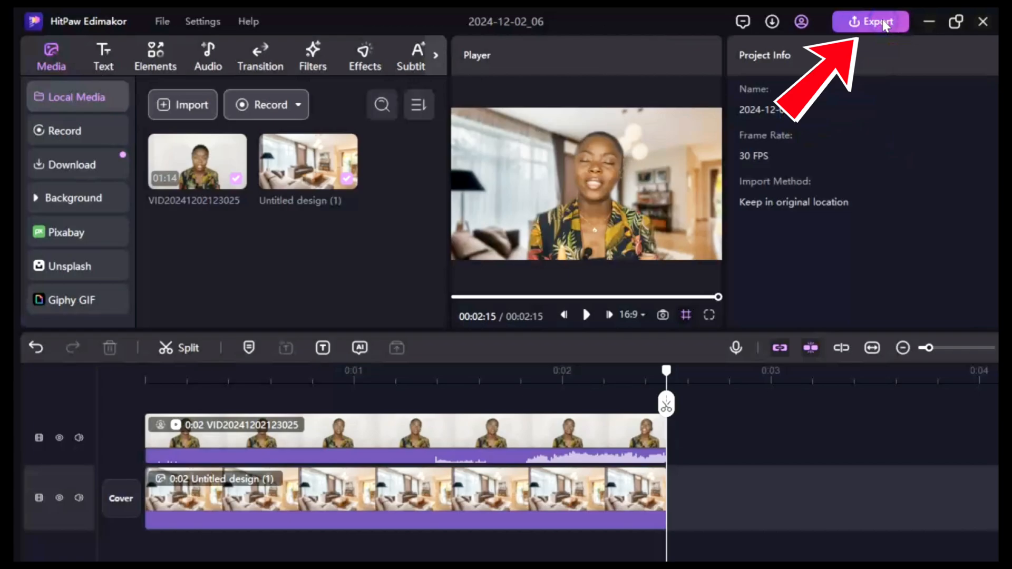
Export as a 1080p MP4 named 'background removed' into the RJS VIDEOS folder and dismiss the success message
click(869, 21)
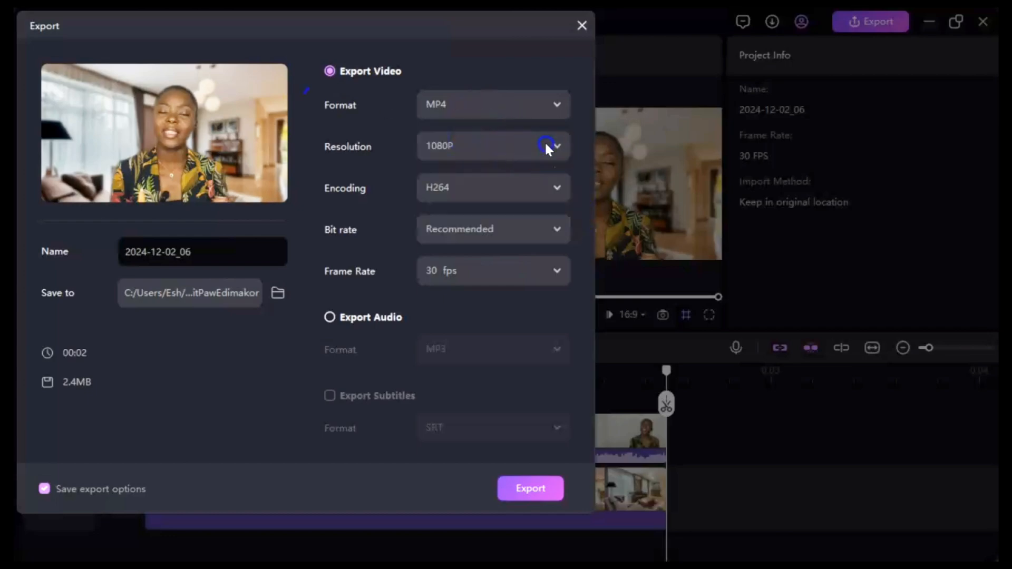
mouse_move(458, 309)
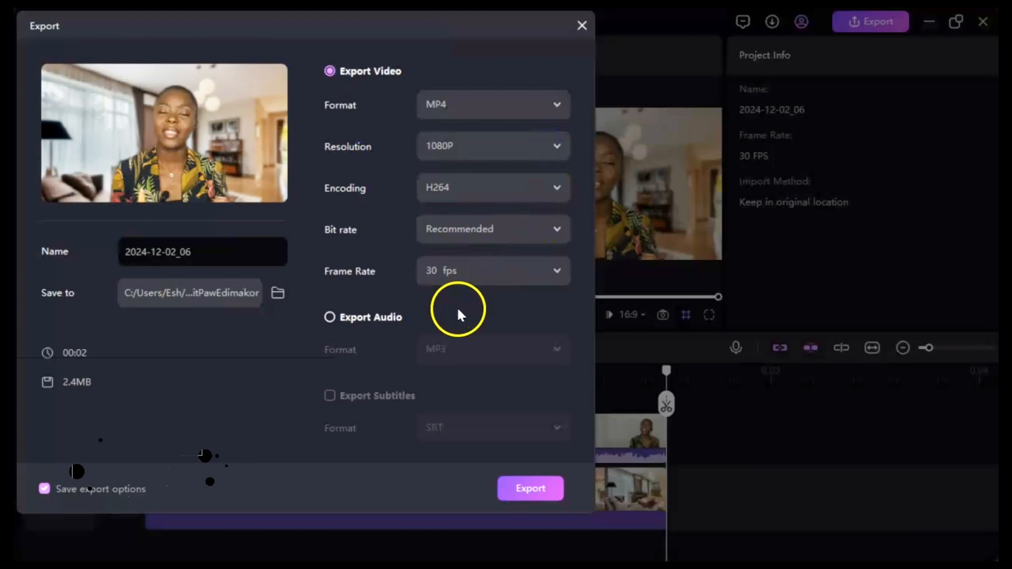
mouse_move(456, 284)
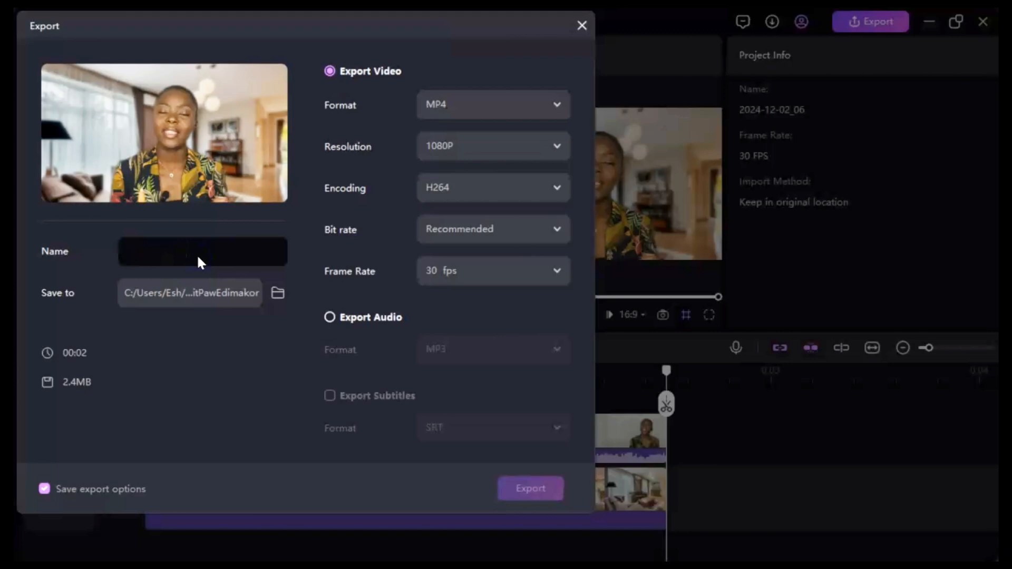
text(backgroun)
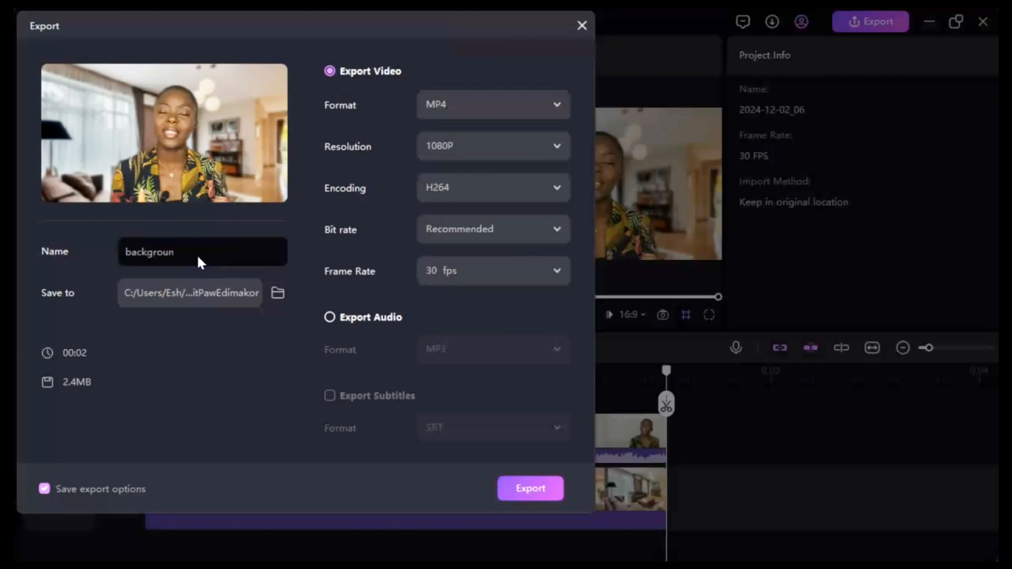
text(removed)
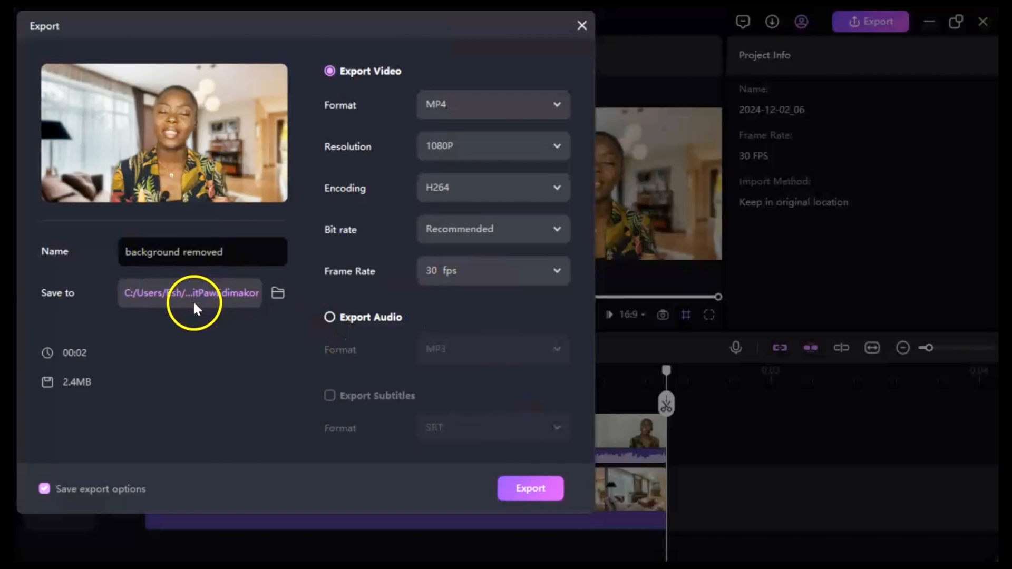
click(277, 292)
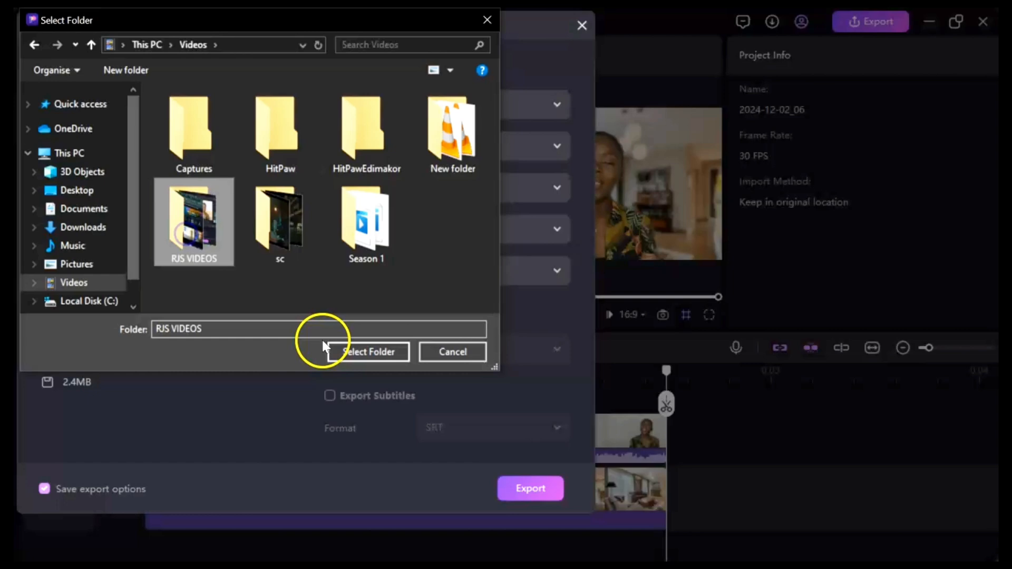
click(369, 352)
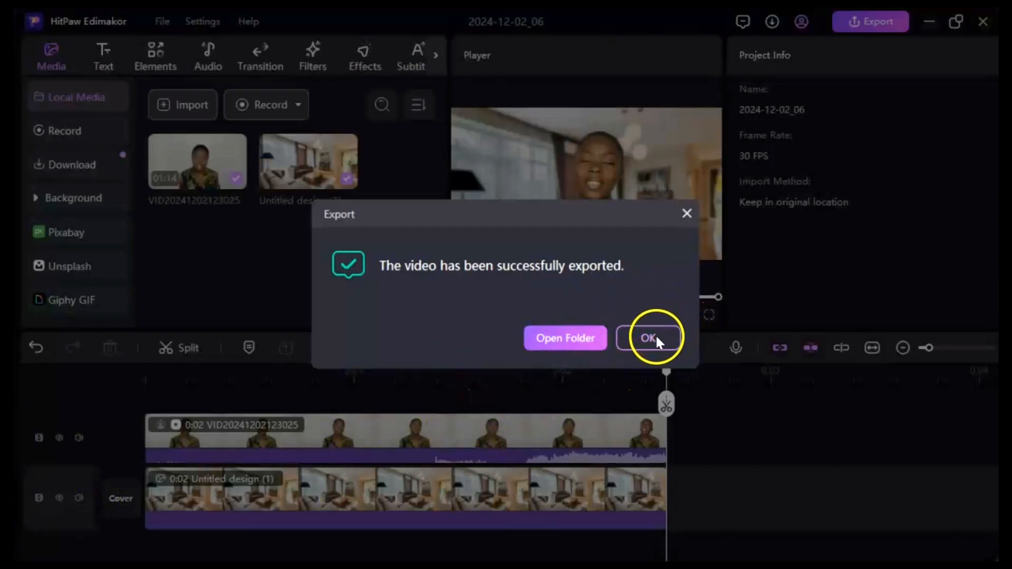
click(649, 337)
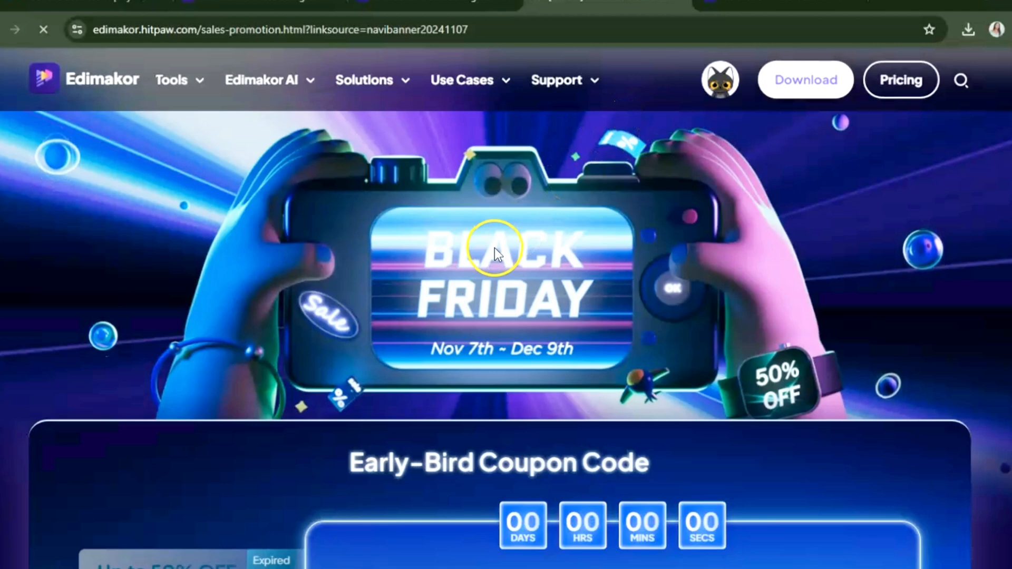
mouse_move(447, 359)
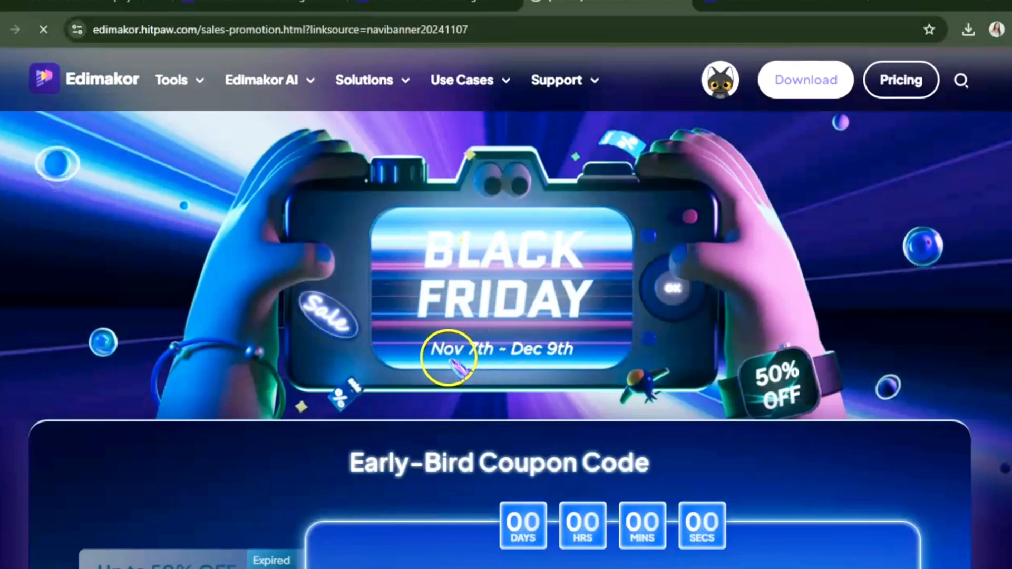
mouse_move(548, 352)
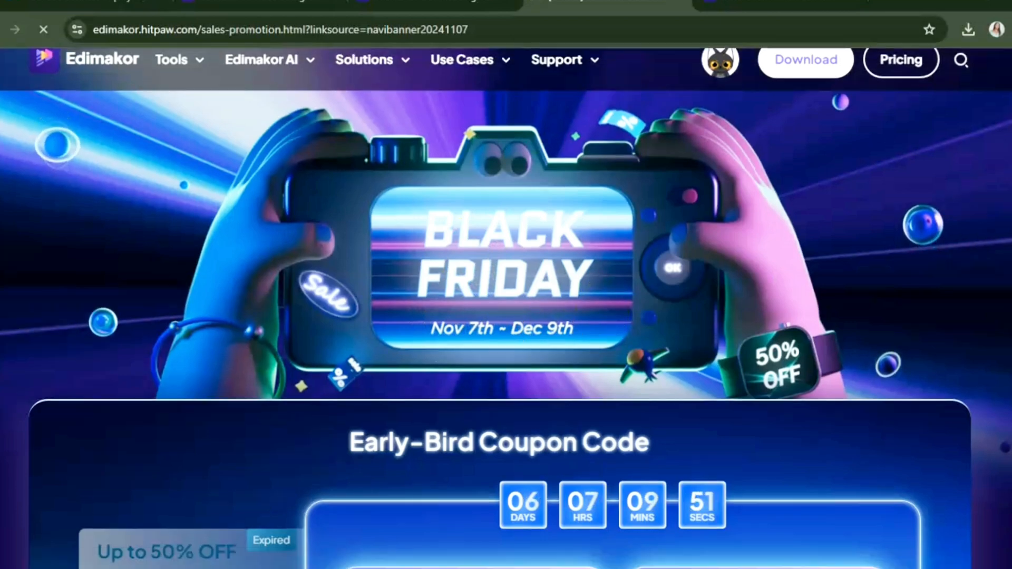
scroll(down, 3)
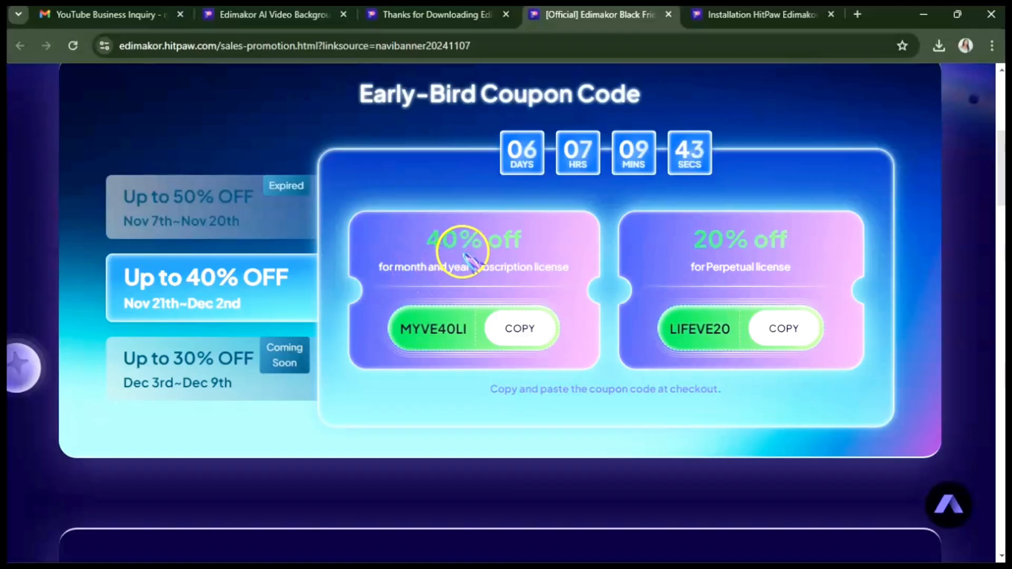
scroll(down, 3)
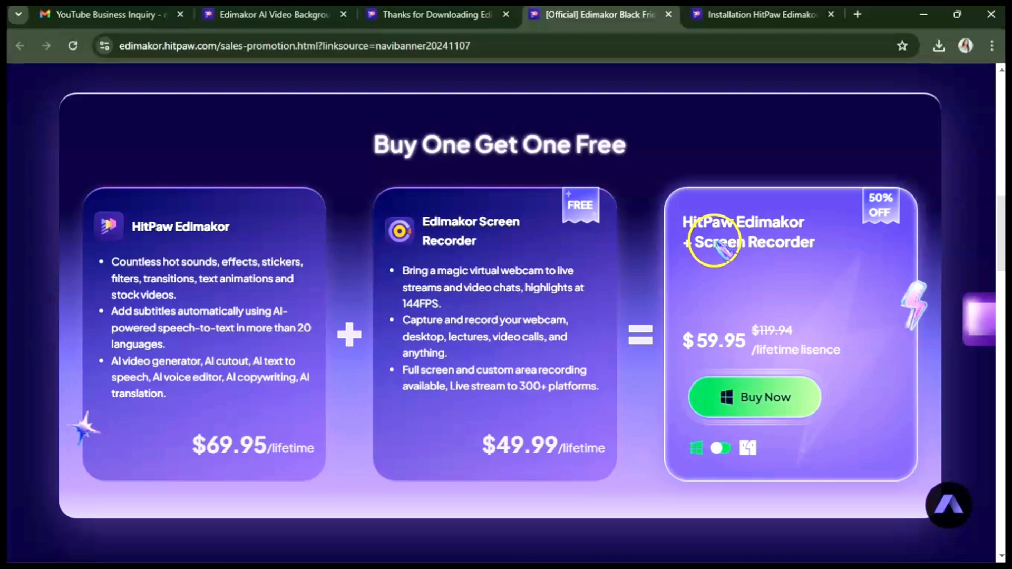
mouse_move(791, 252)
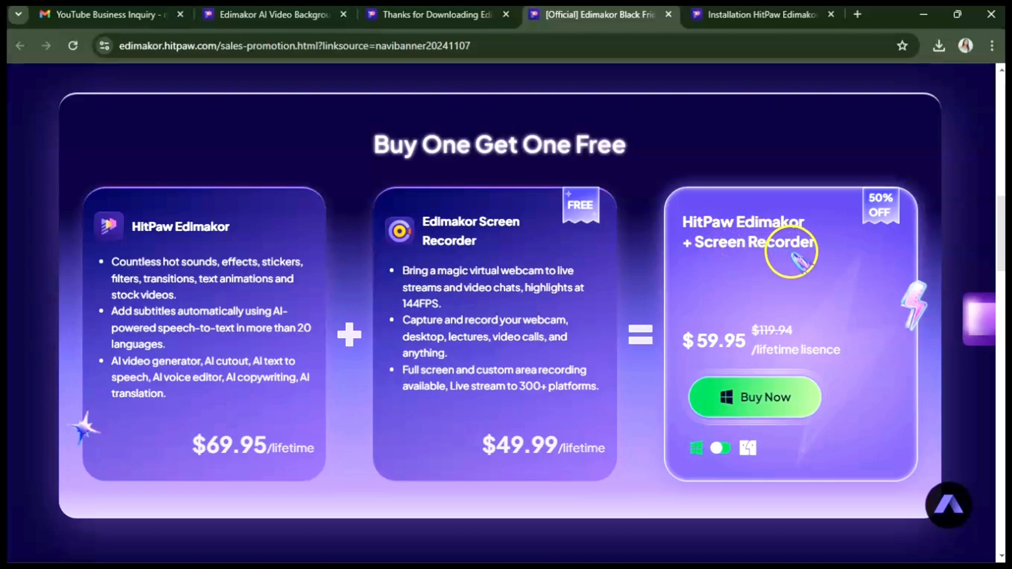